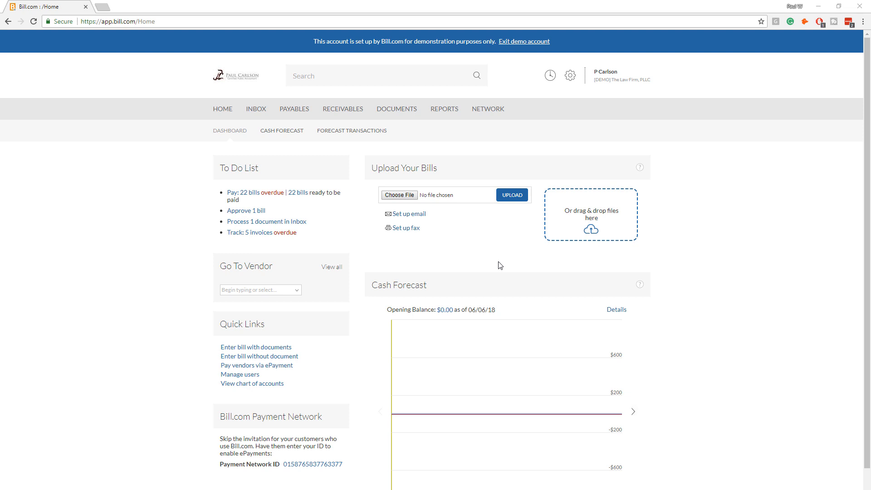
mouse_move(749, 241)
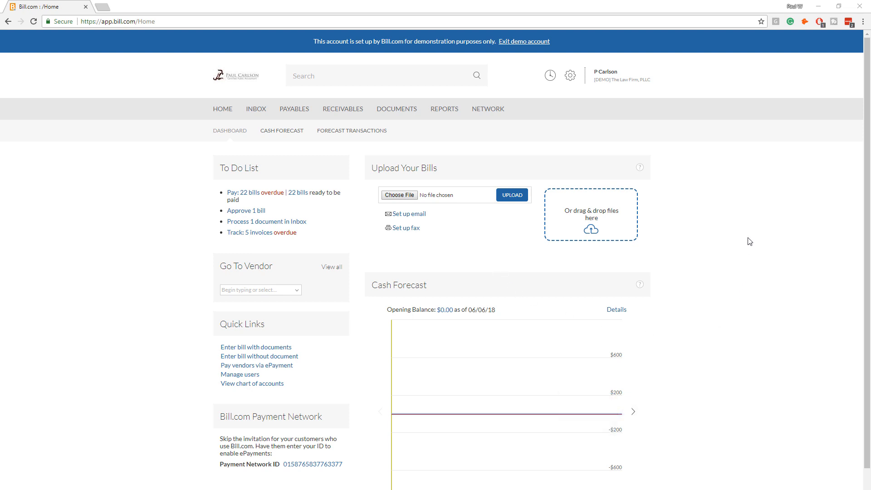
mouse_move(578, 94)
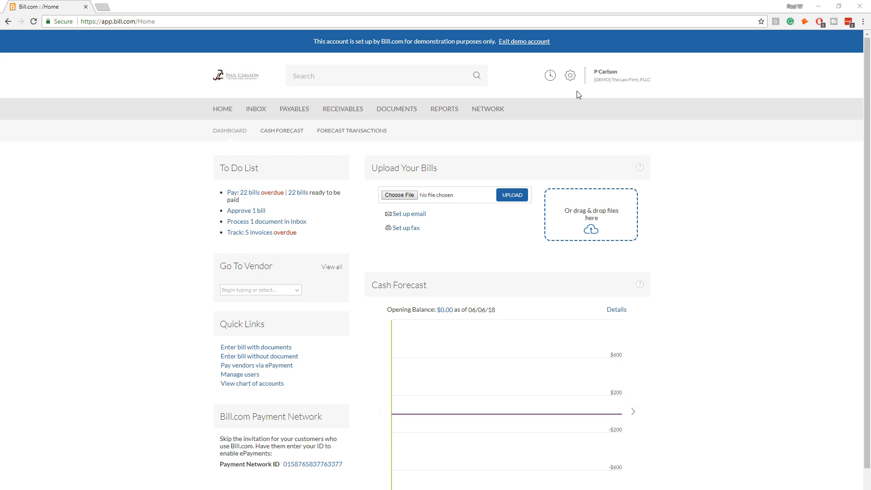
- Navigate via the gear menu Settings to Bank Accounts under Your Company, listing the Wells Fargo 2222 account
click(571, 75)
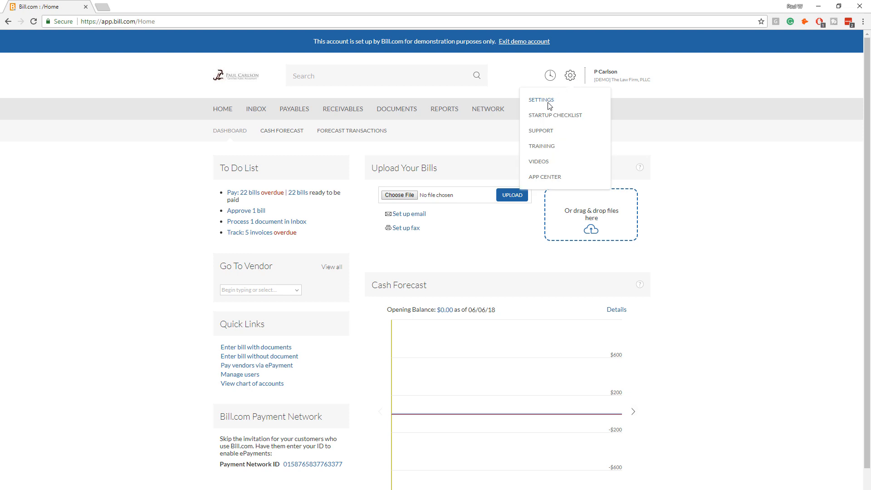
click(540, 100)
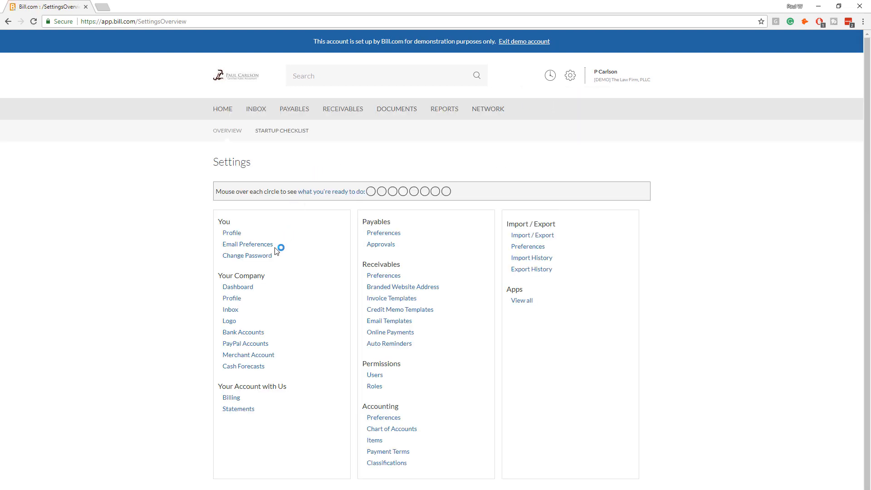
click(243, 332)
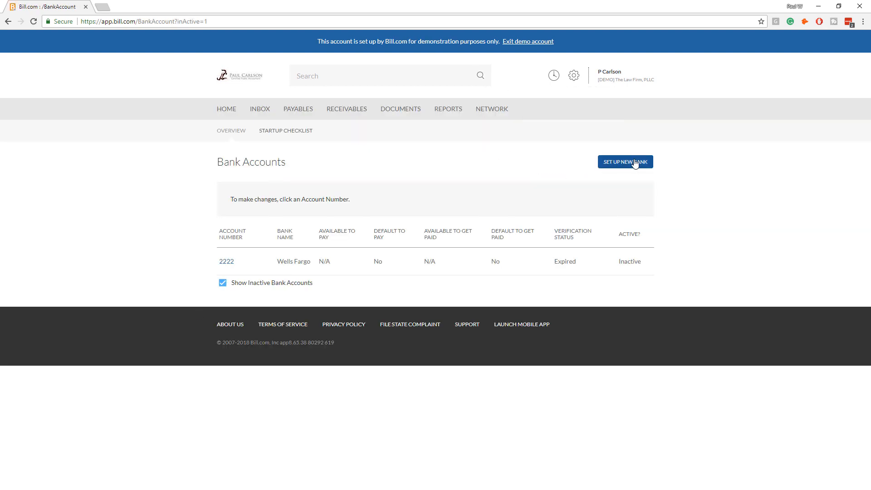
click(624, 161)
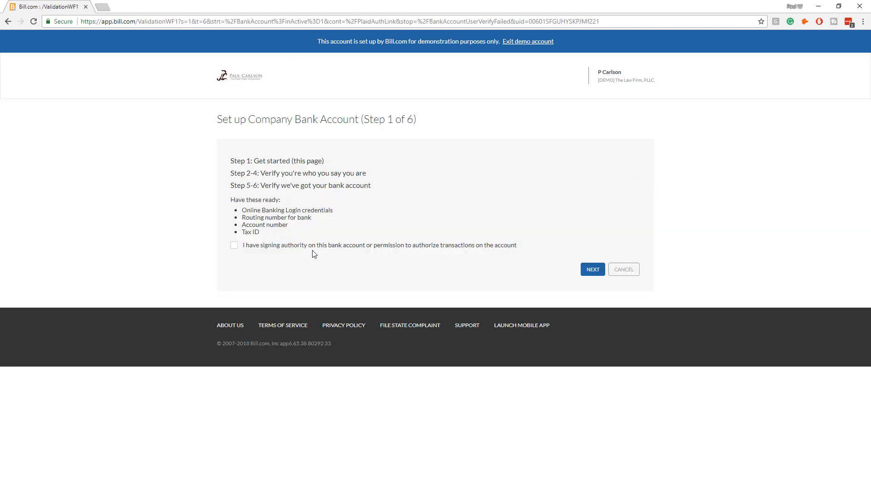
mouse_move(268, 253)
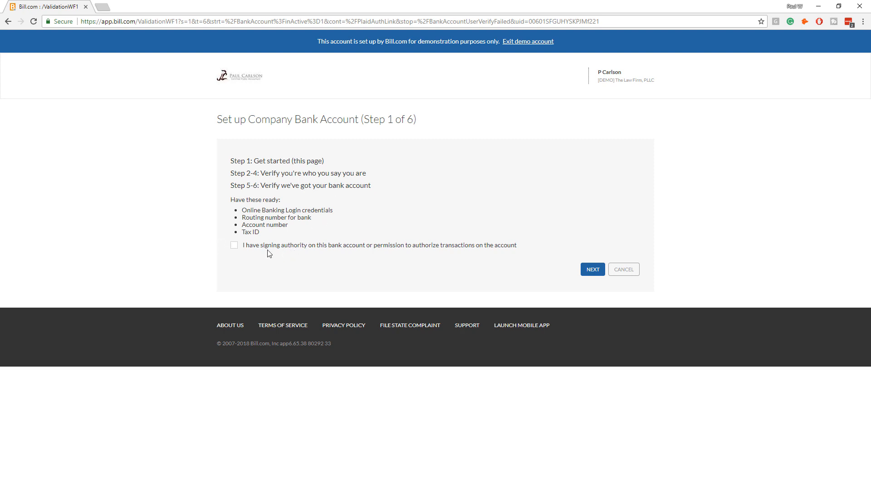
click(235, 245)
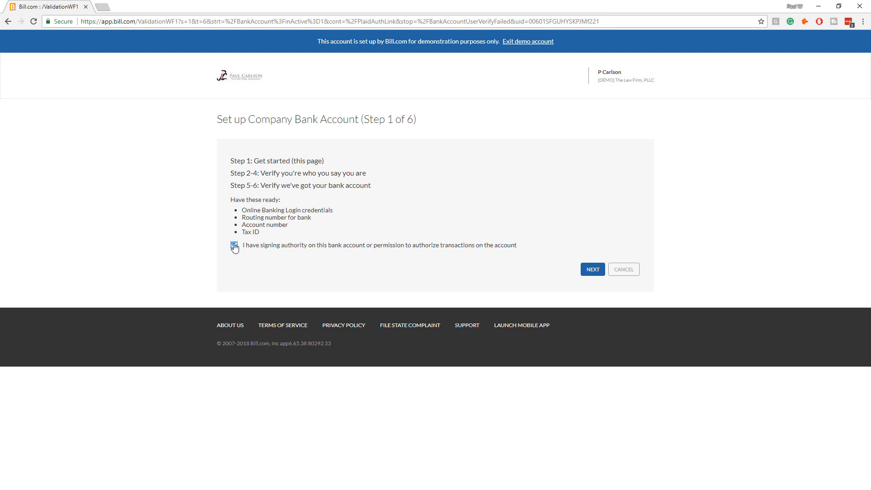
click(233, 245)
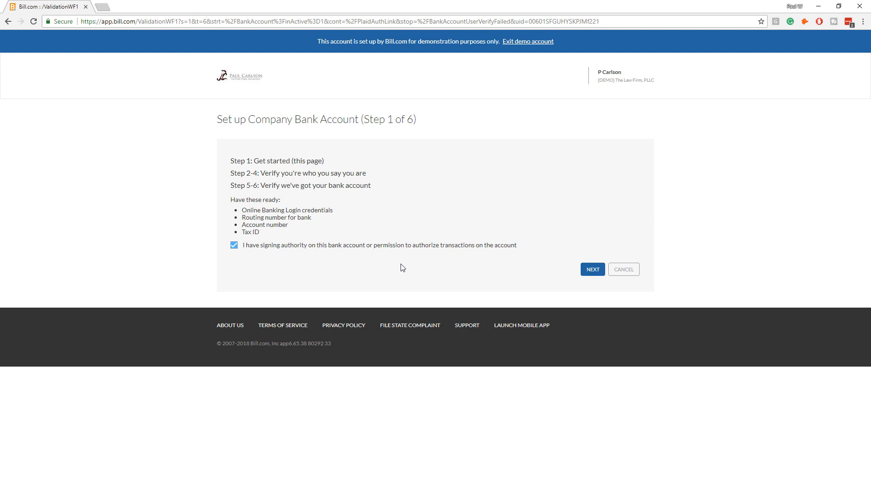
mouse_move(405, 210)
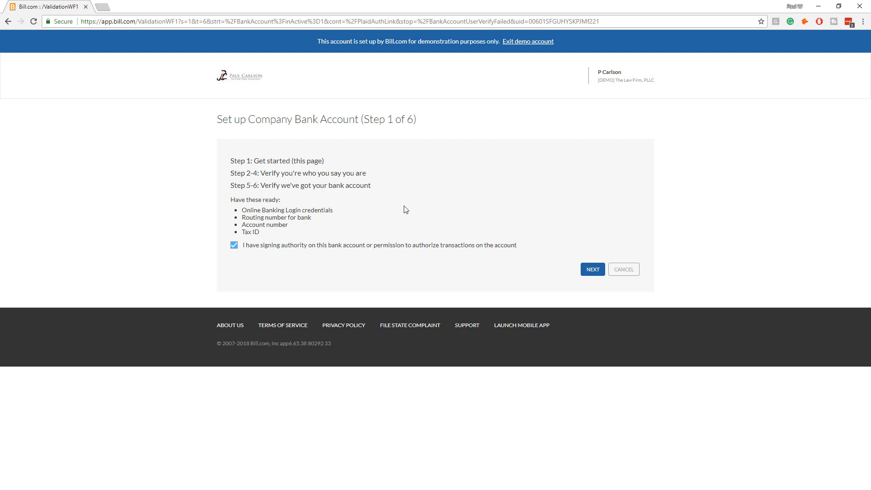
mouse_move(604, 260)
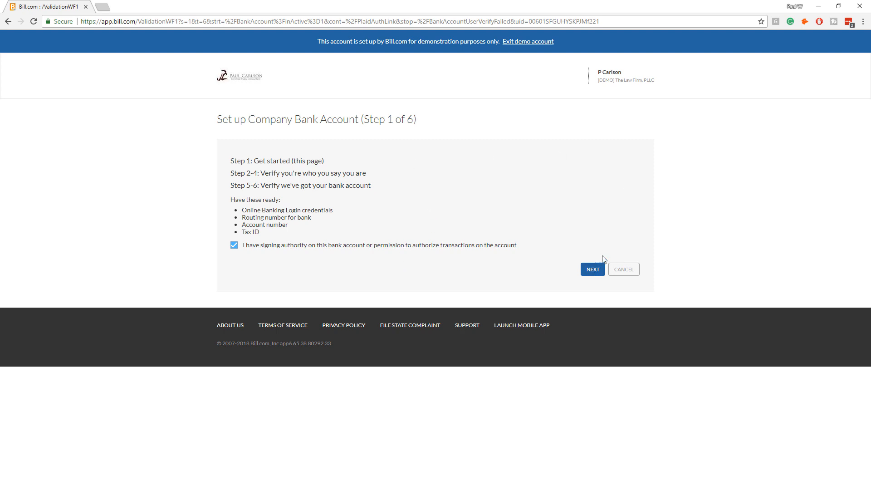
mouse_move(440, 216)
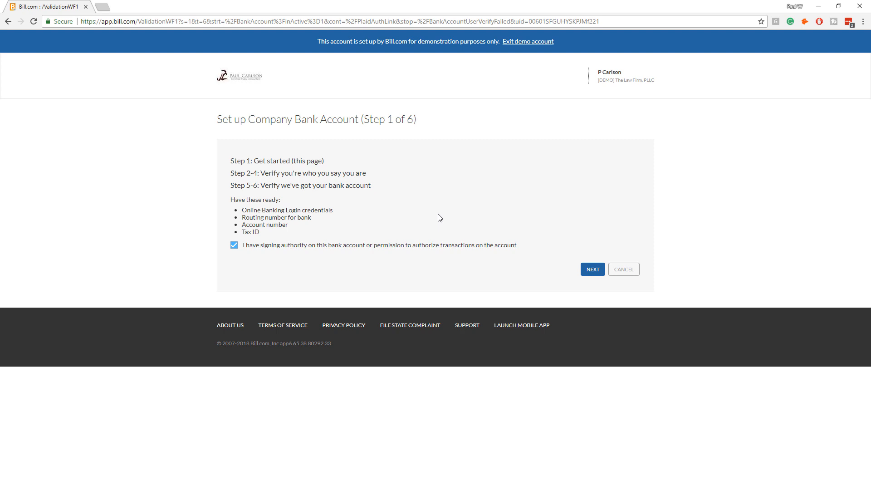
mouse_move(339, 173)
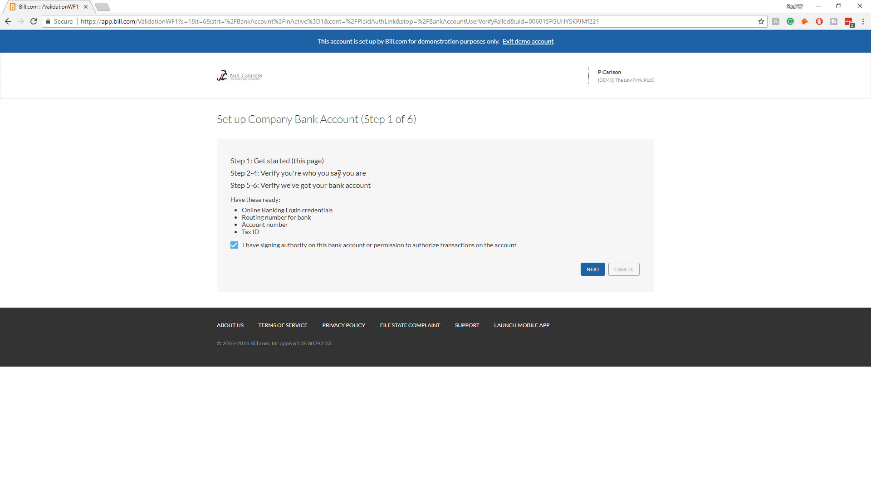
mouse_move(274, 171)
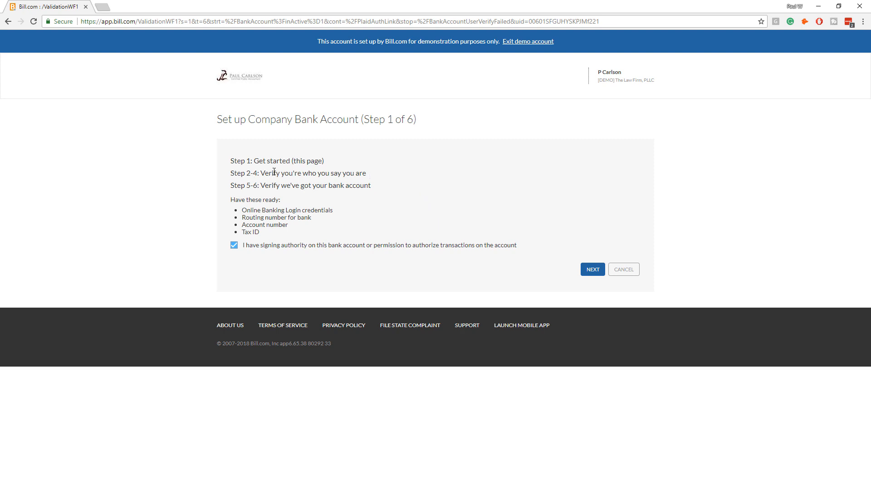
mouse_move(387, 178)
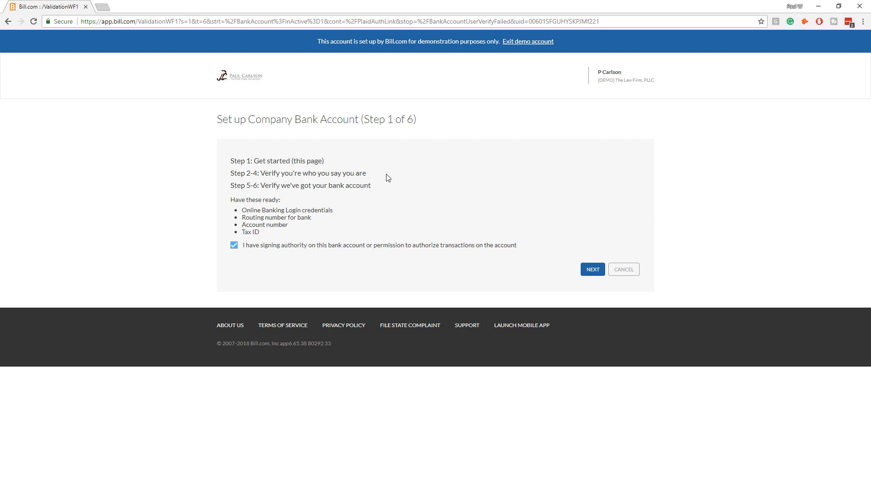
mouse_move(387, 187)
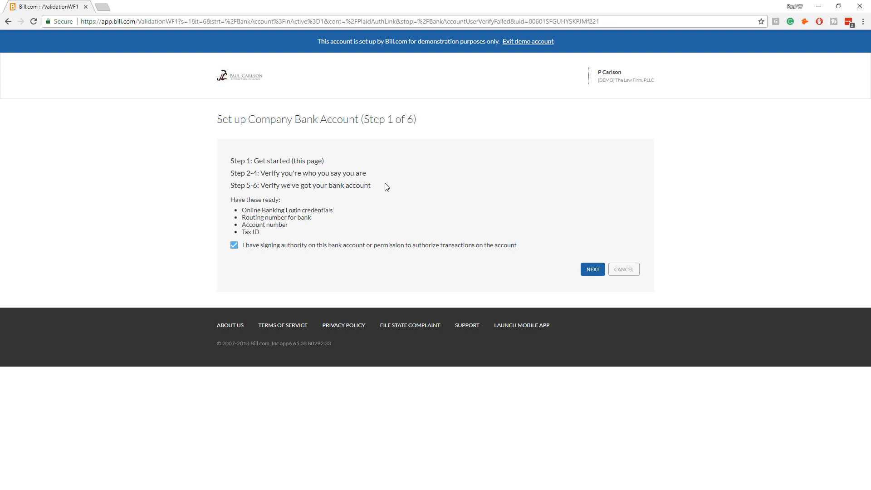
mouse_move(8, 115)
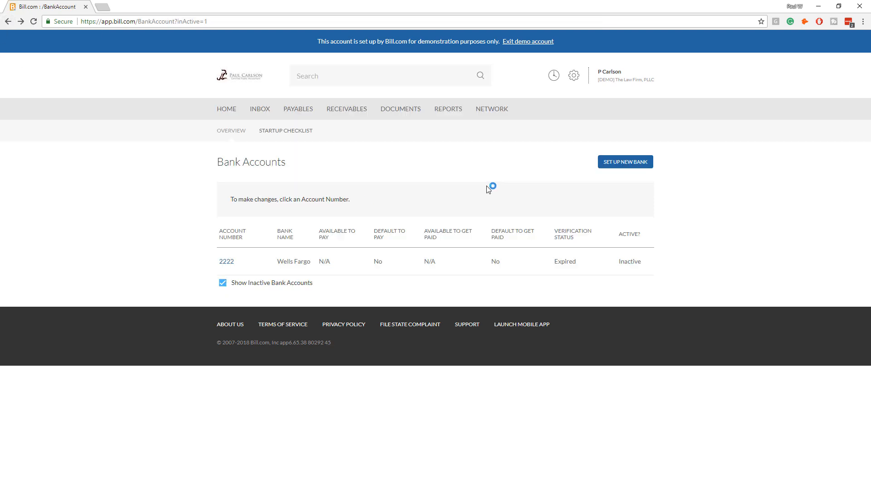
click(297, 108)
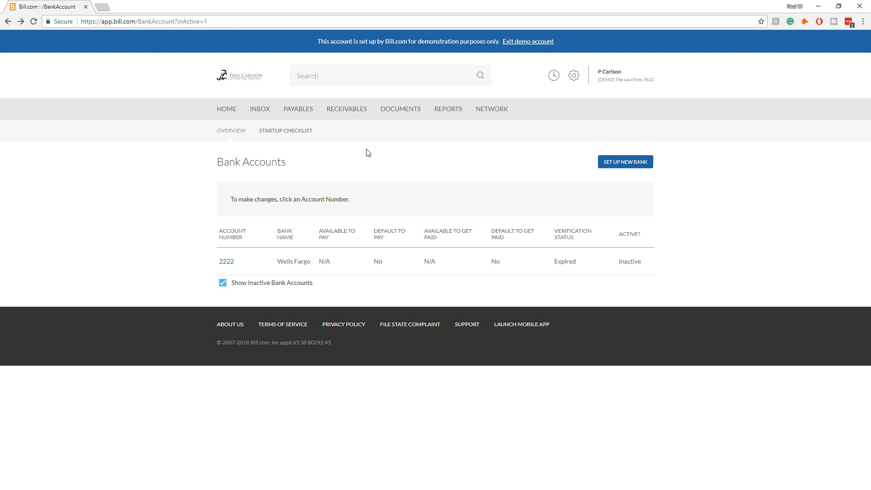
- Go through Payables Overview to the Pay page listing unpaid bills with due dates and amounts
click(297, 109)
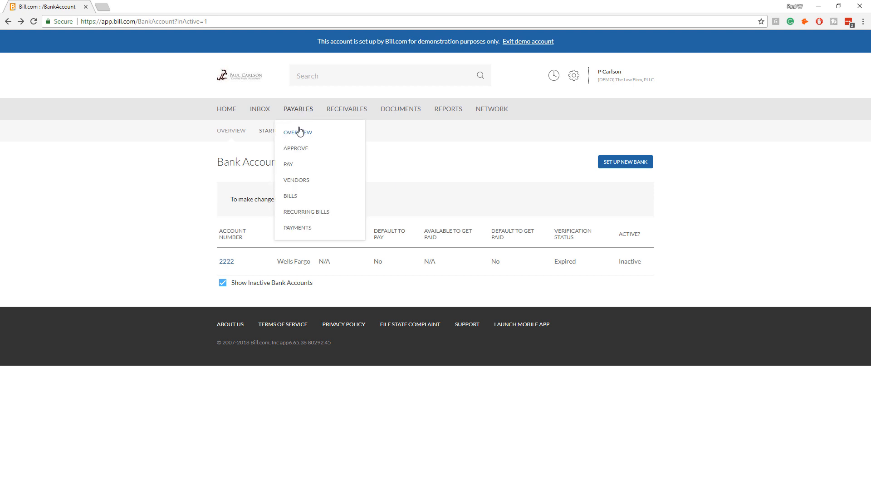
click(298, 132)
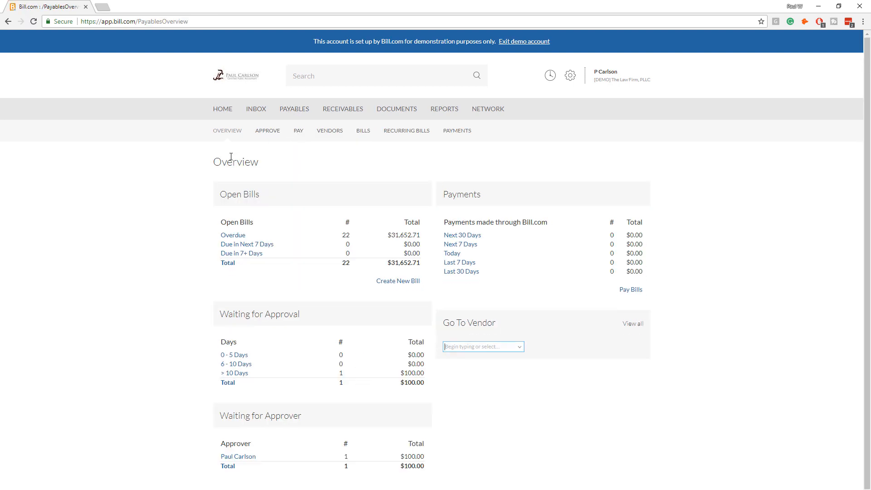
click(631, 289)
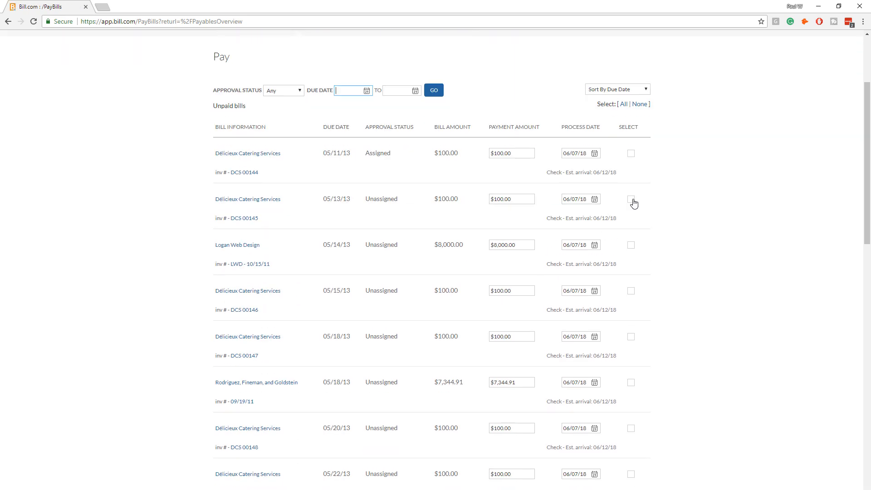
scroll(down, 3)
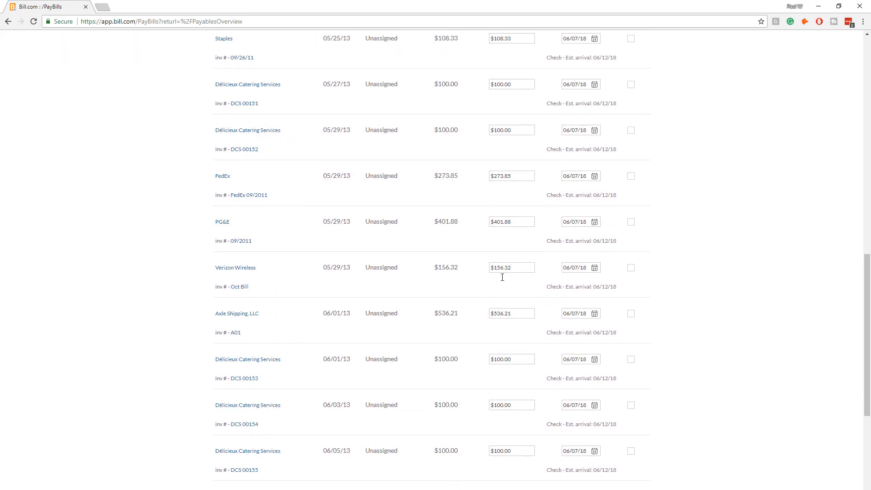
scroll(down, 3)
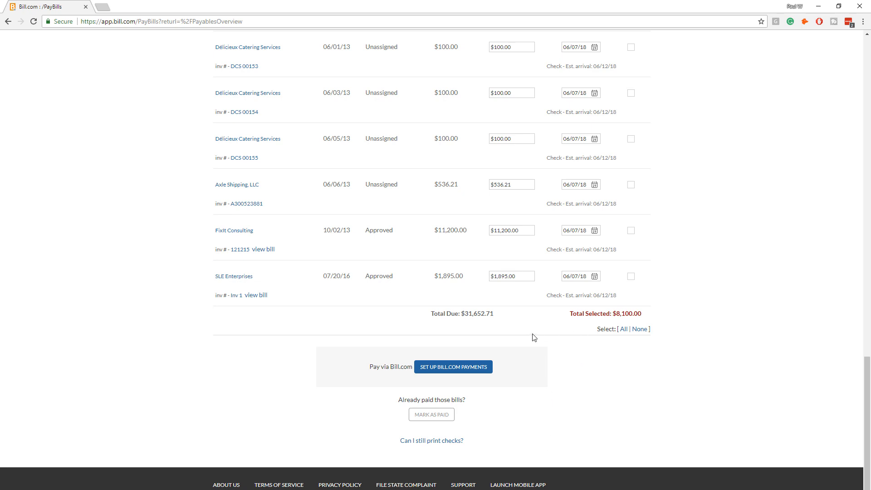
mouse_move(492, 424)
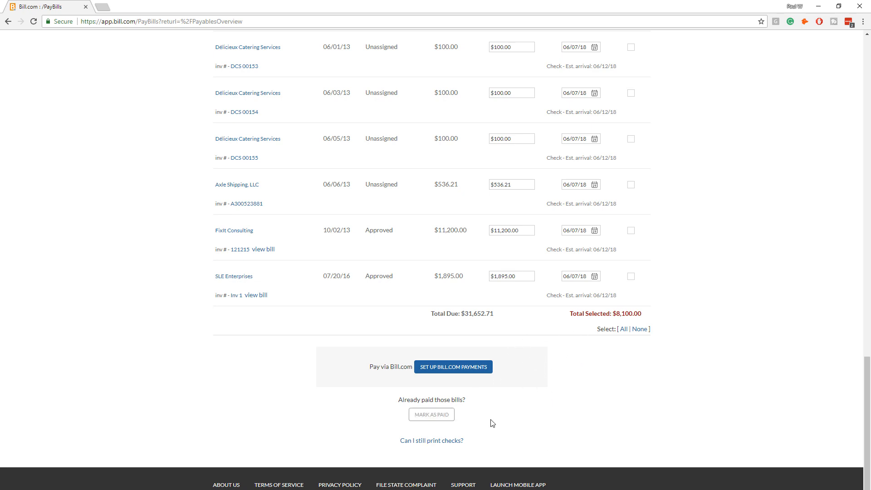
mouse_move(482, 421)
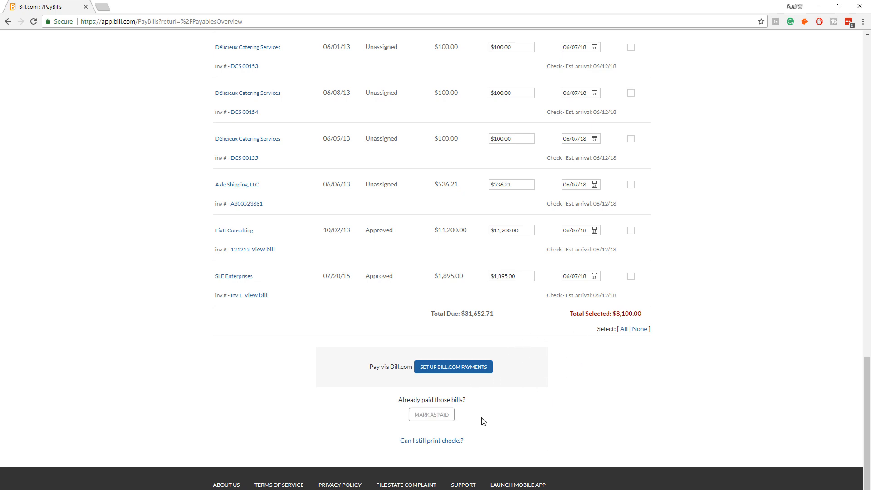
mouse_move(504, 404)
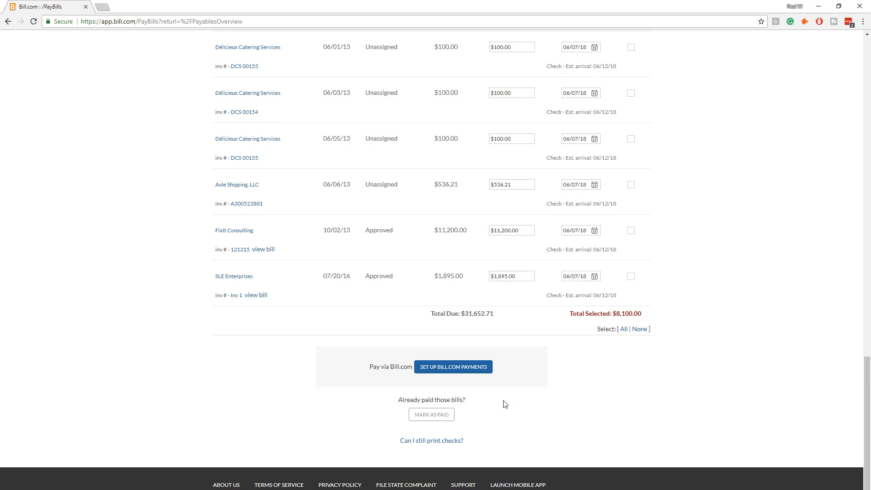
mouse_move(432, 415)
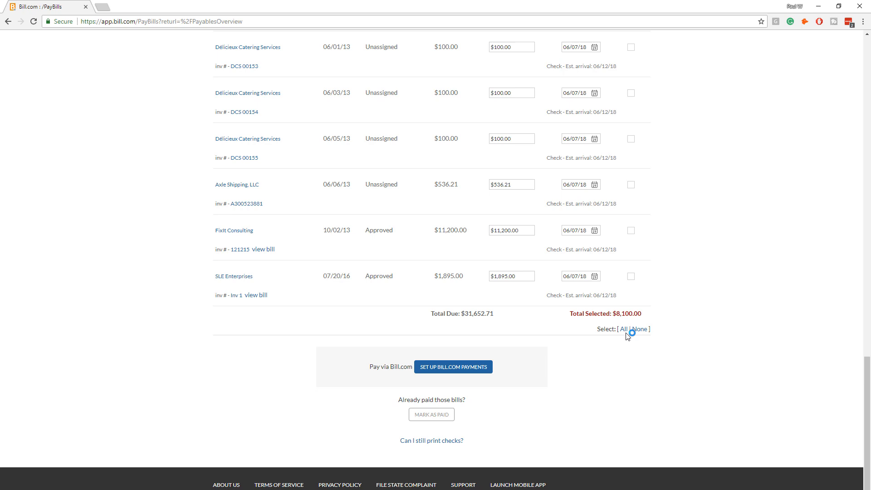
mouse_move(453, 367)
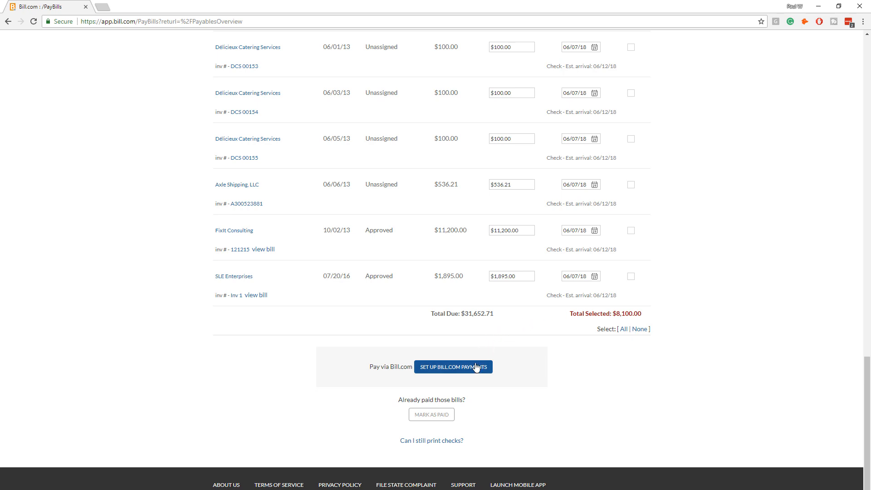
mouse_move(607, 383)
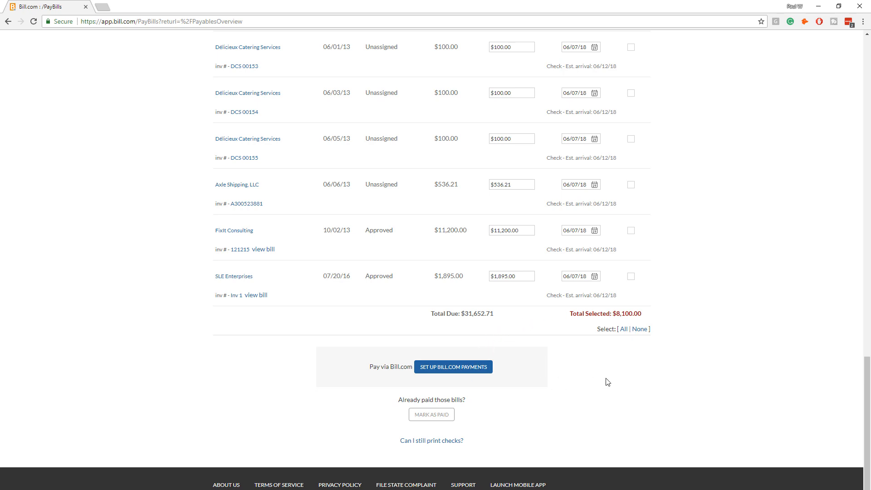
mouse_move(639, 381)
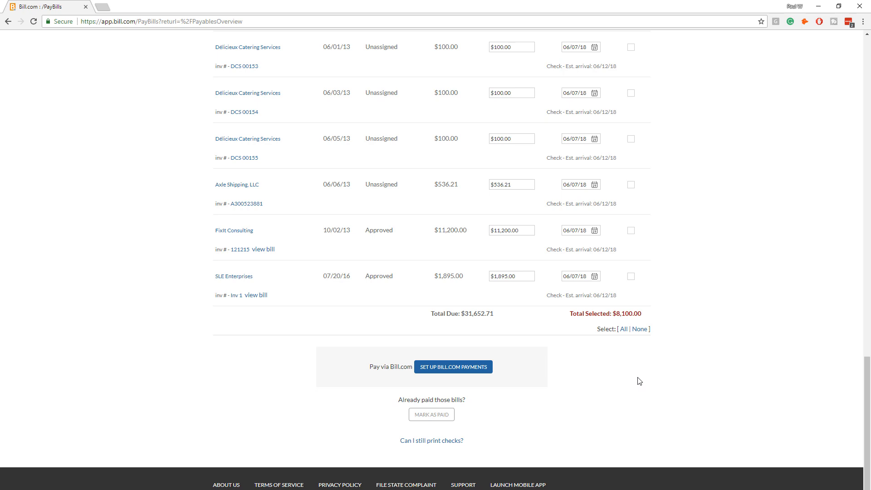
mouse_move(600, 419)
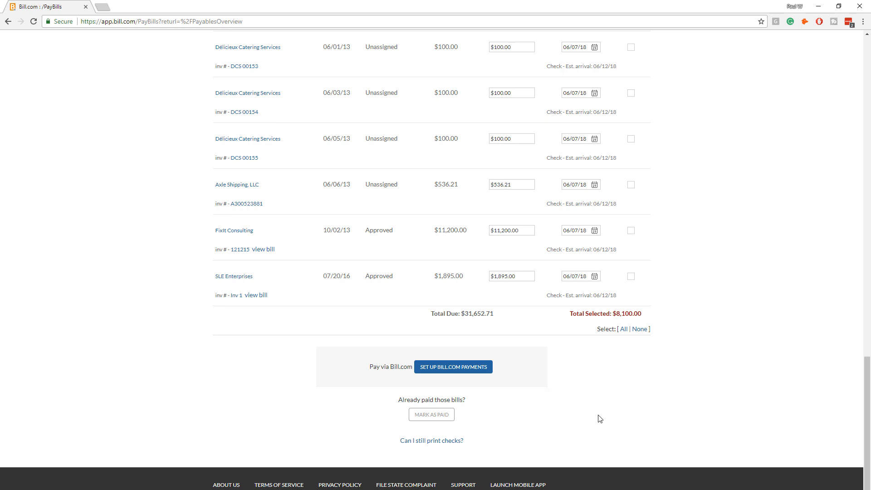
mouse_move(587, 414)
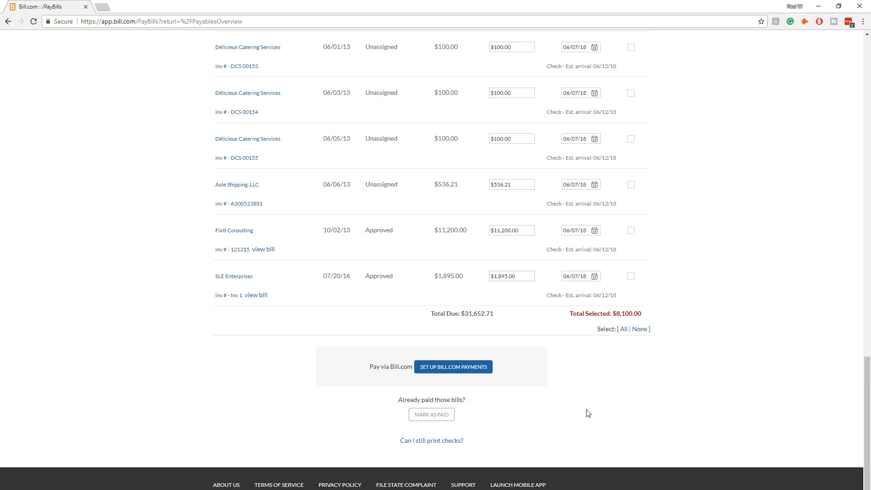
mouse_move(577, 436)
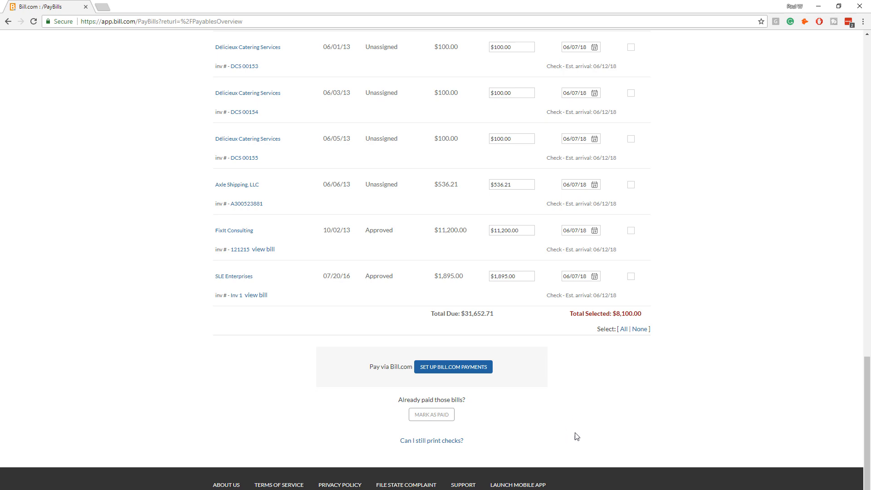
mouse_move(558, 447)
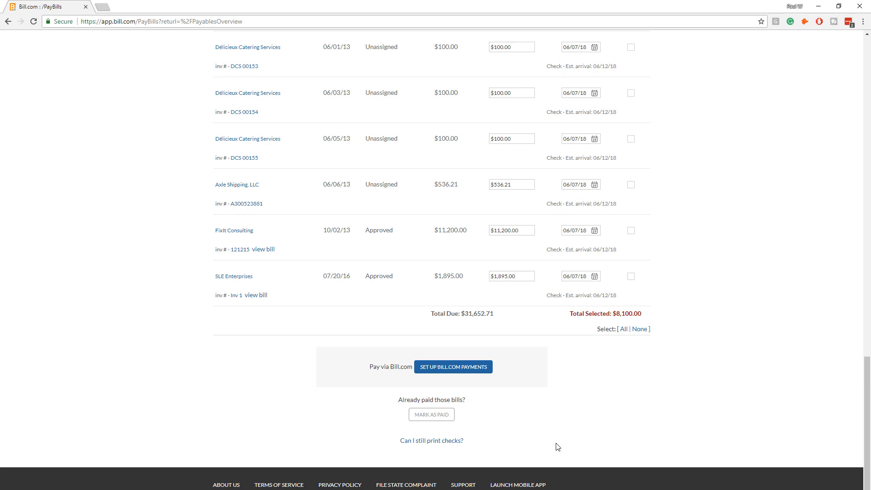
mouse_move(452, 367)
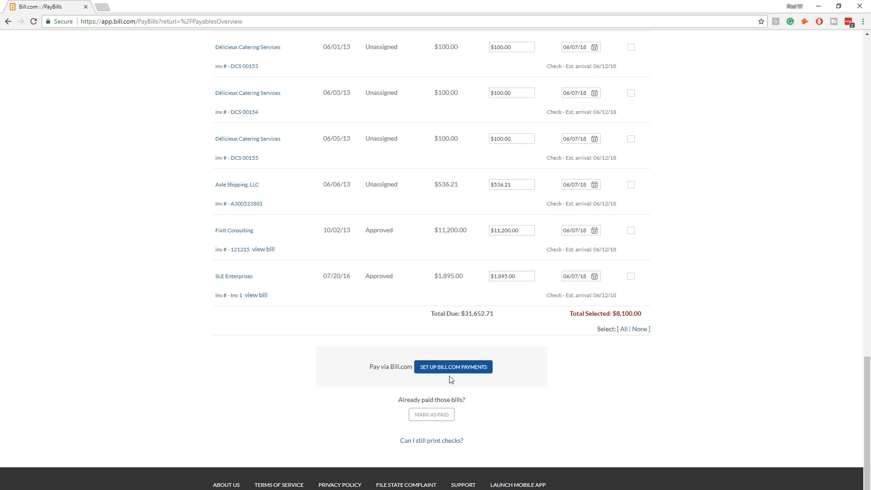
mouse_move(542, 432)
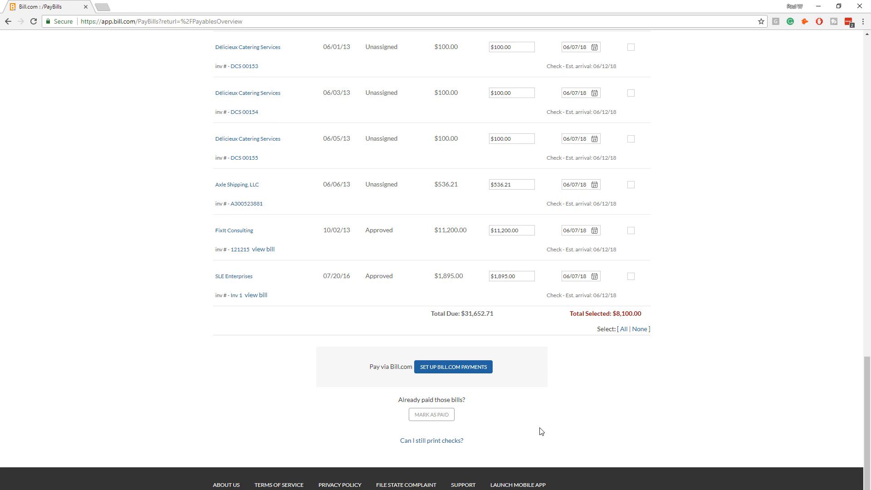